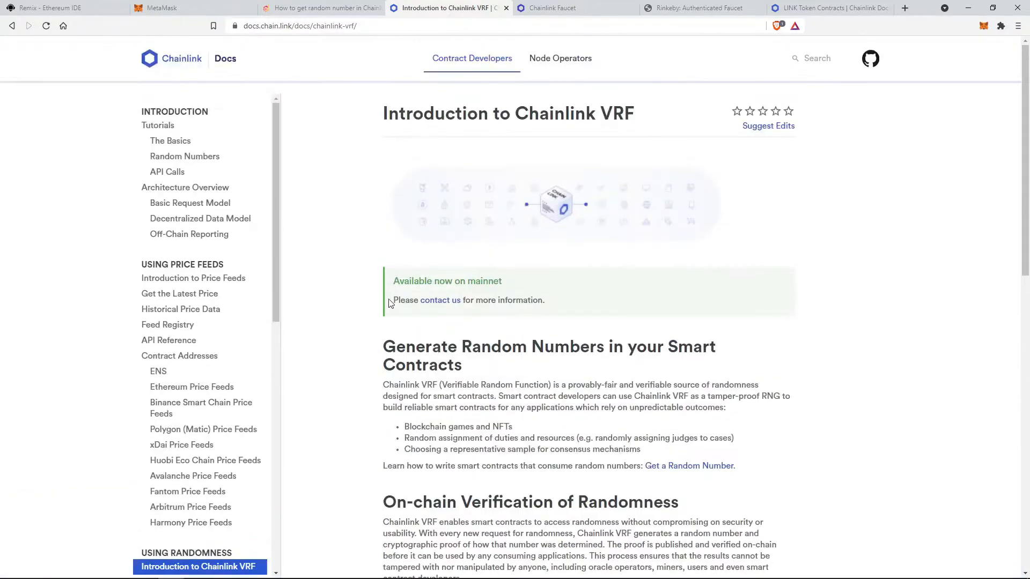
Scroll through the Chainlink VRF introduction and the Get a Random Number example contract.
scroll(down, 3)
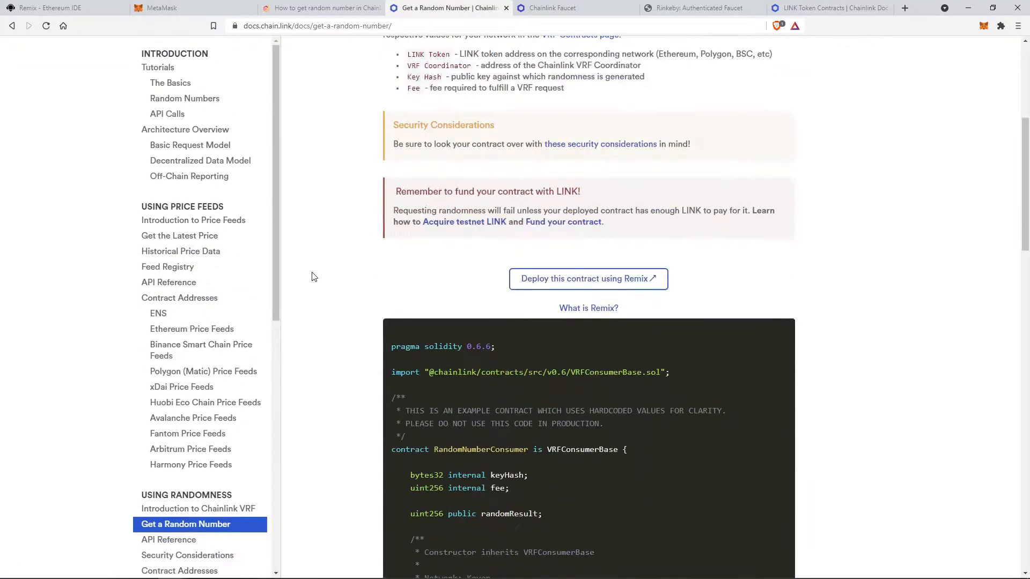
scroll(down, 3)
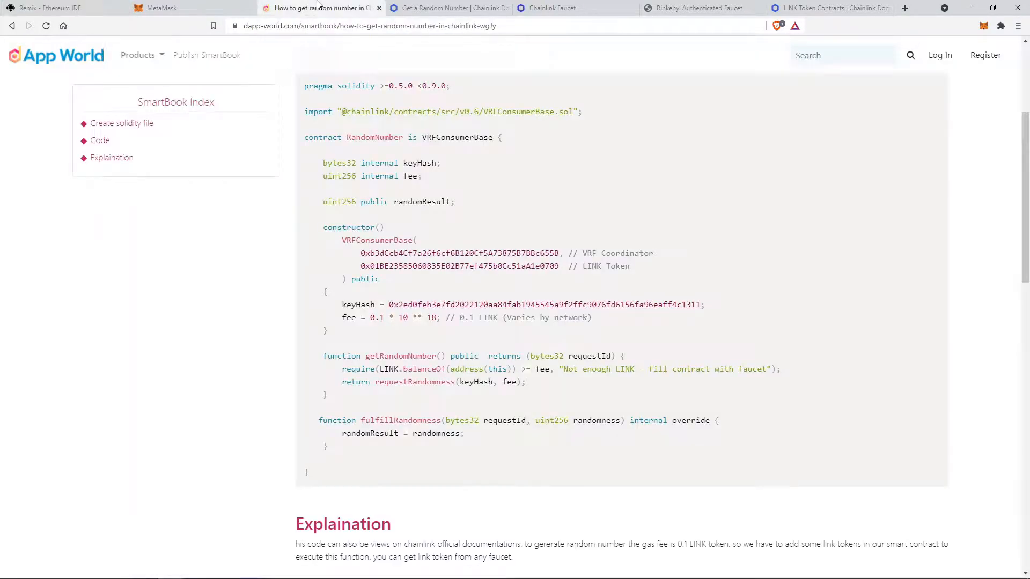
scroll(up, 3)
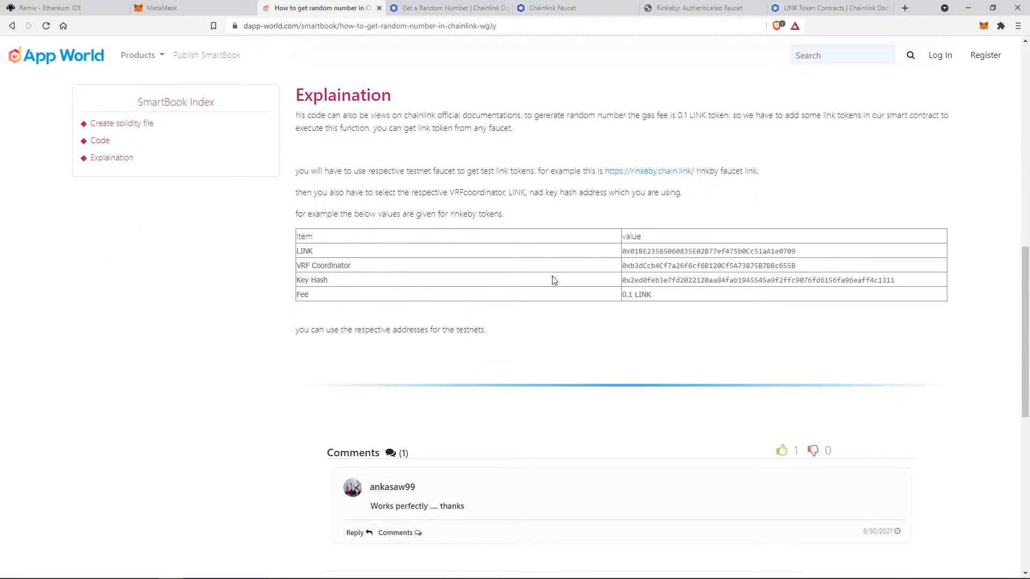
scroll(up, 3)
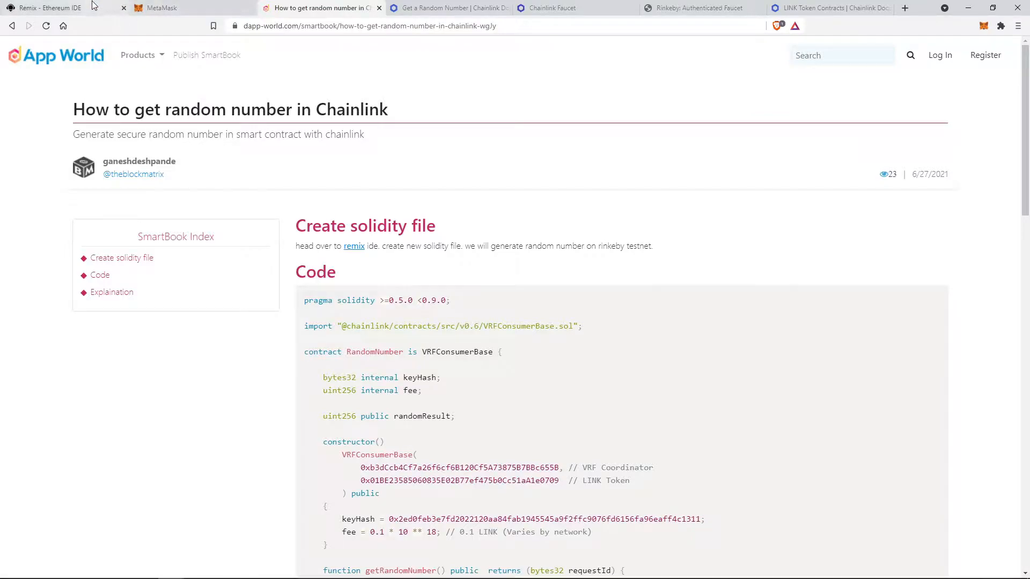
Open random.sol in Remix and highlight RandomNumber, randomResult and the VRF constructor values.
click(46, 7)
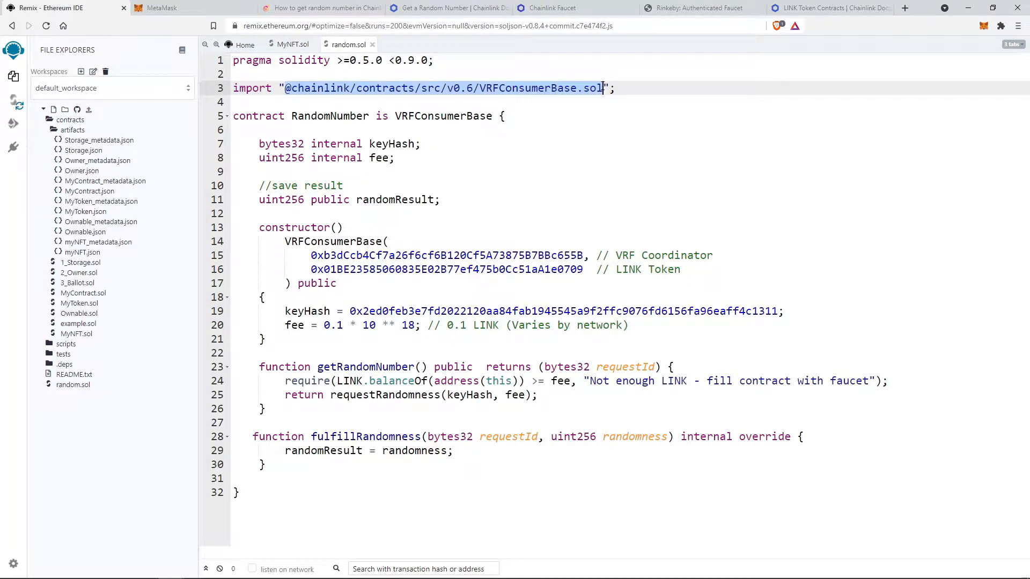
click(560, 107)
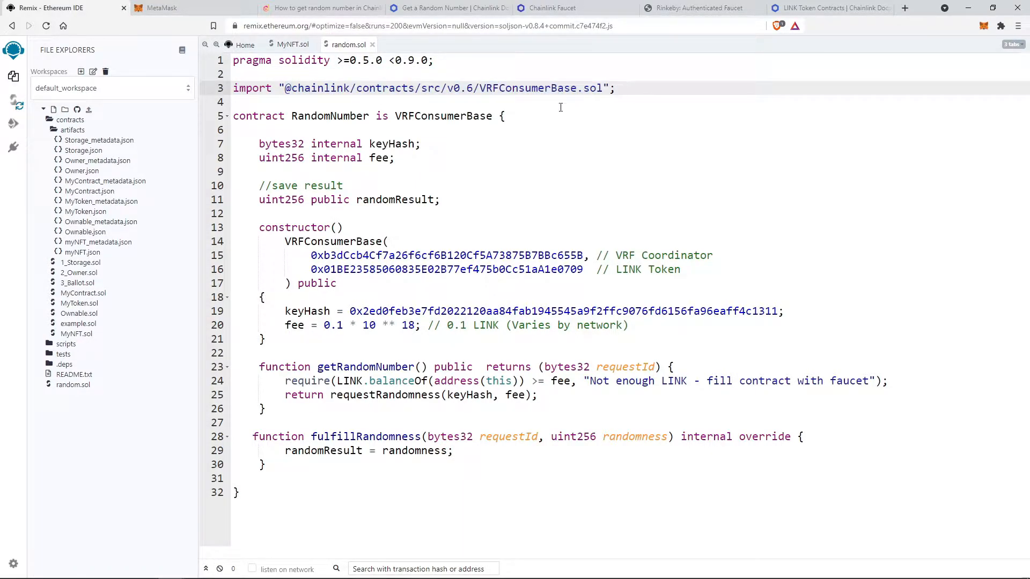
double_click(330, 116)
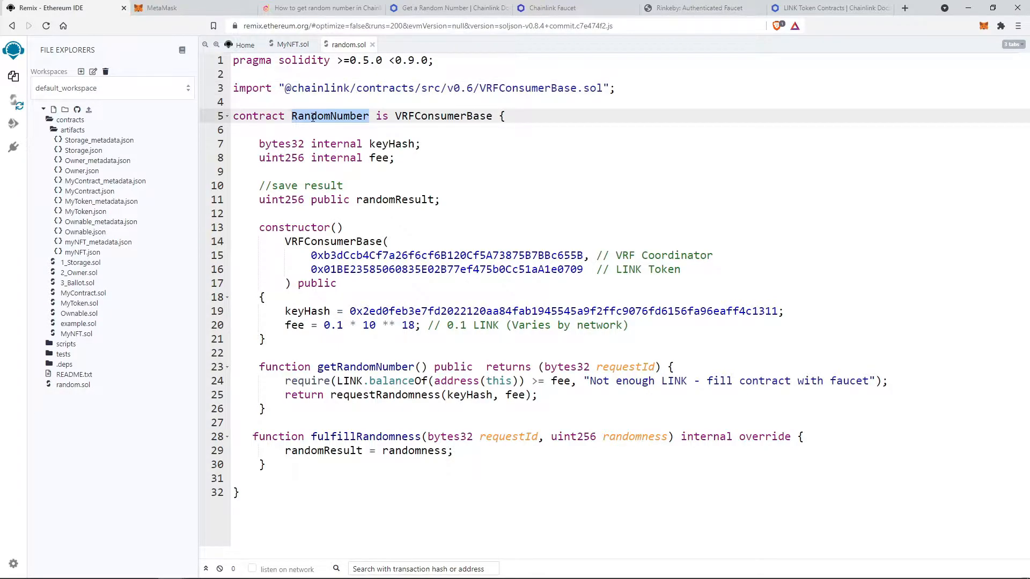
double_click(444, 116)
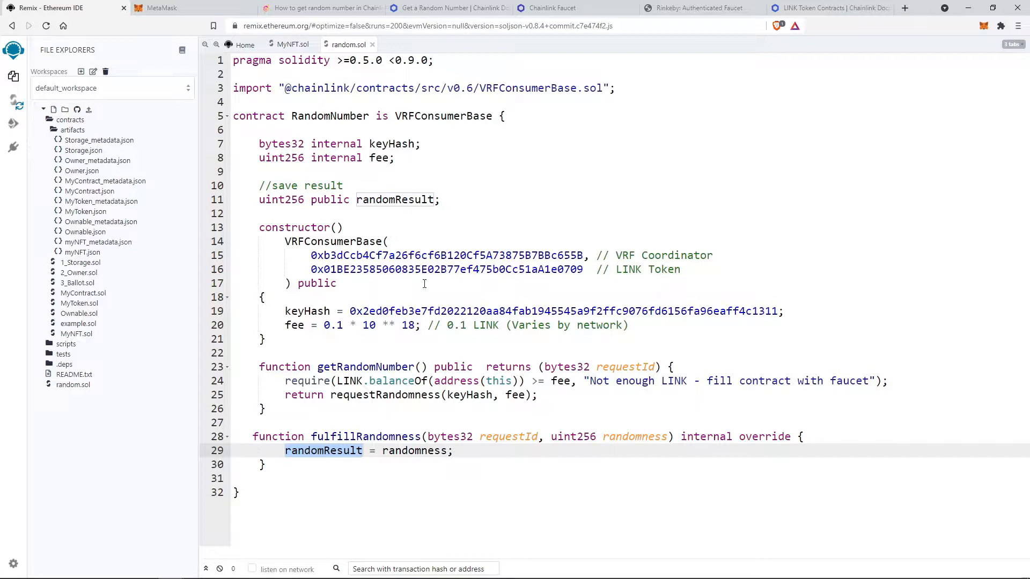
click(441, 199)
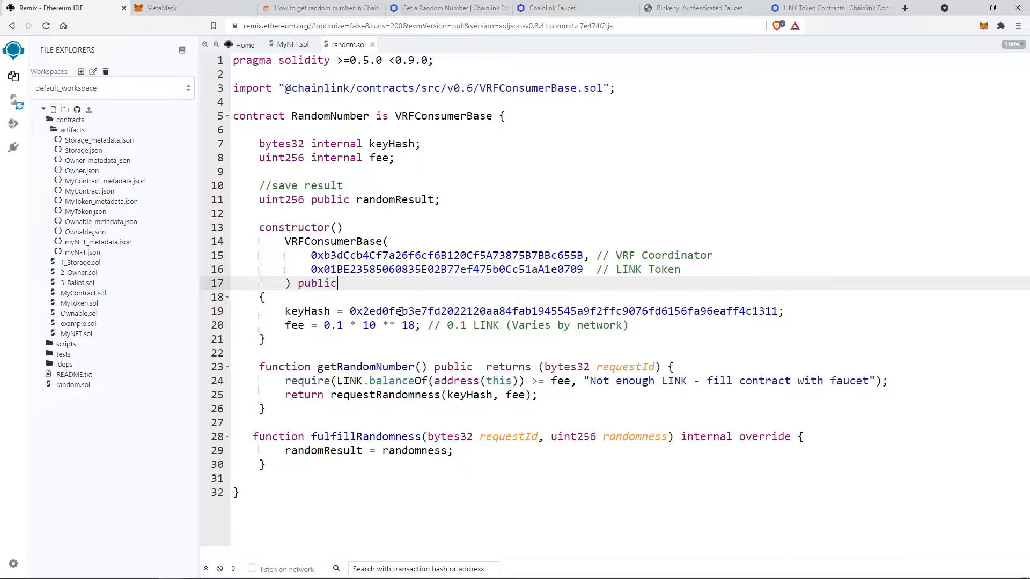
double_click(565, 311)
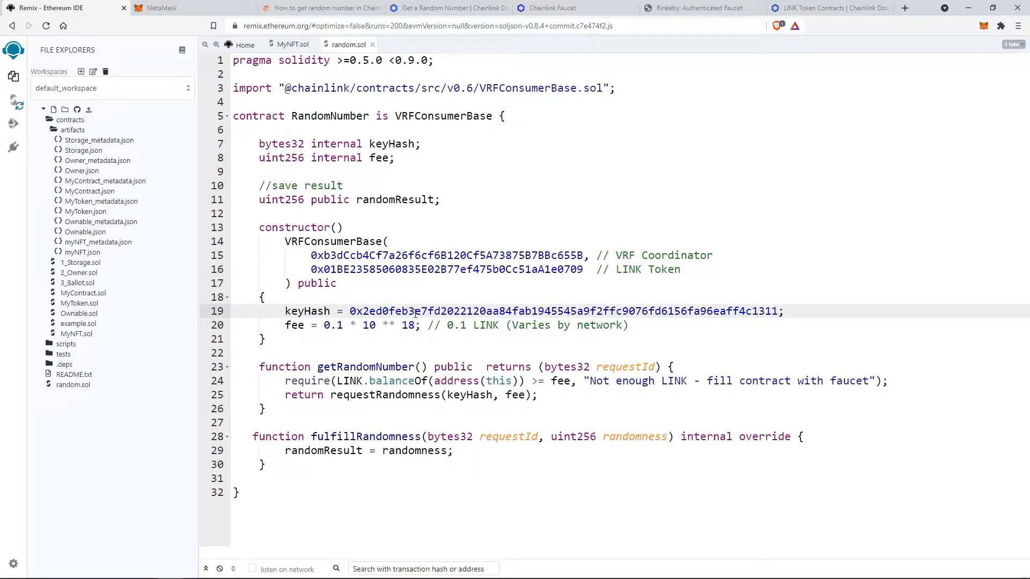
click(450, 8)
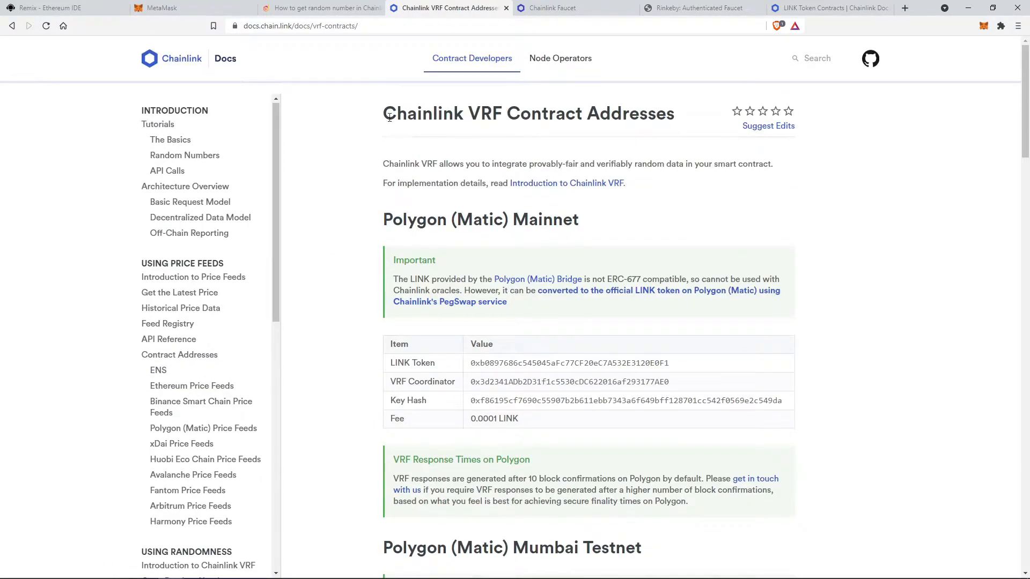
mouse_move(351, 257)
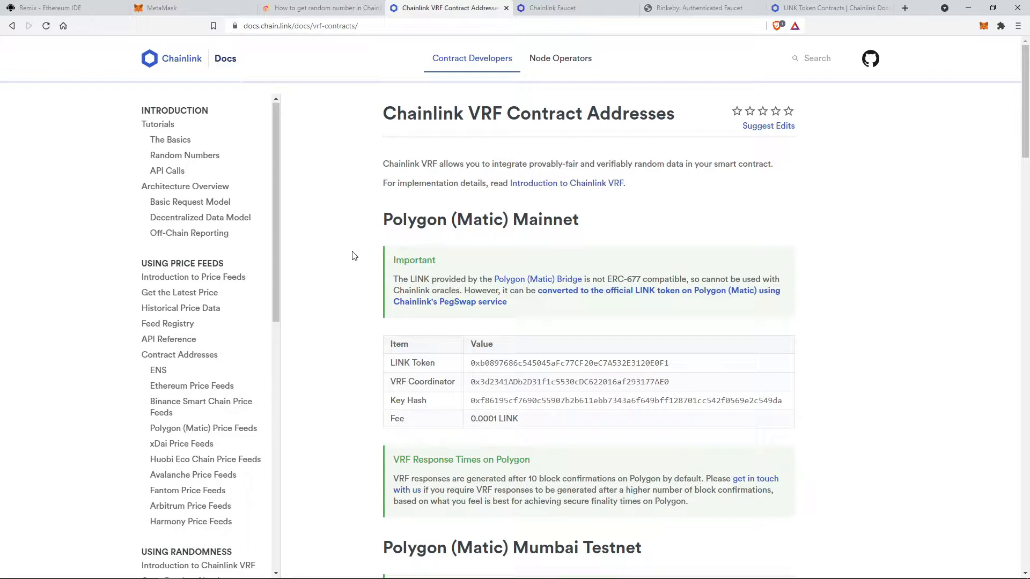
Check the Rinkeby LINK, coordinator and key hash values against the contract code.
scroll(down, 3)
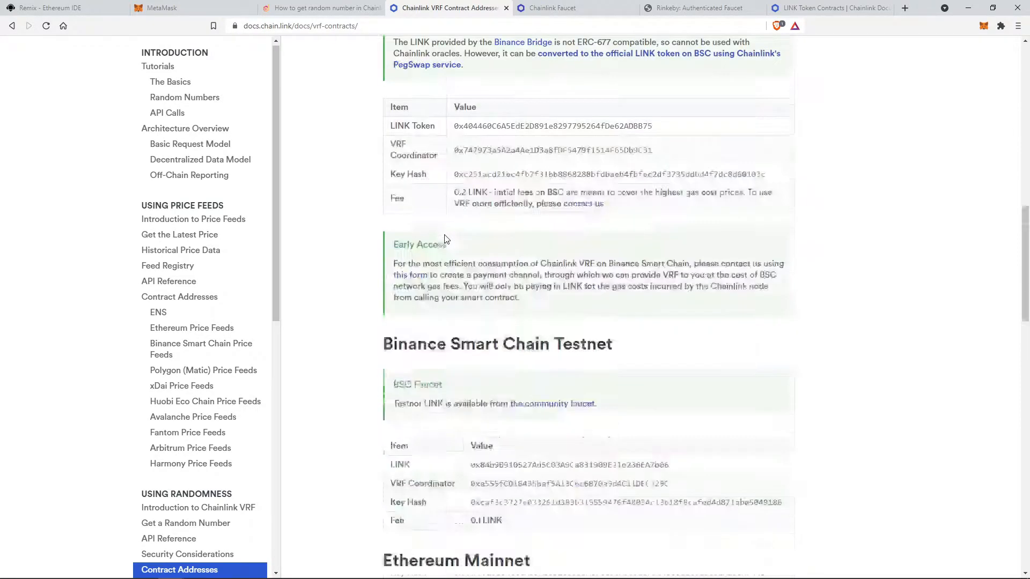
scroll(down, 3)
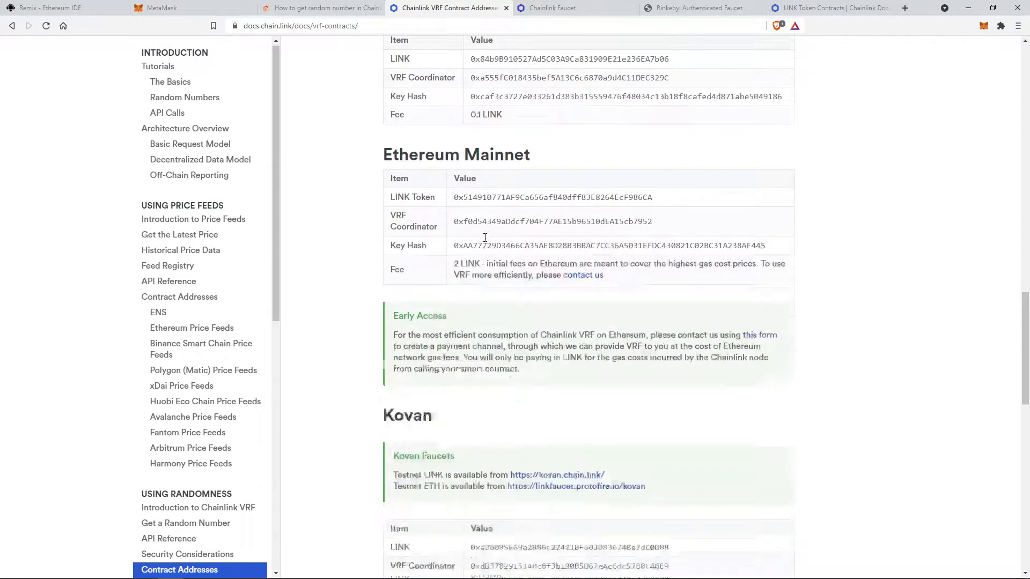
scroll(down, 3)
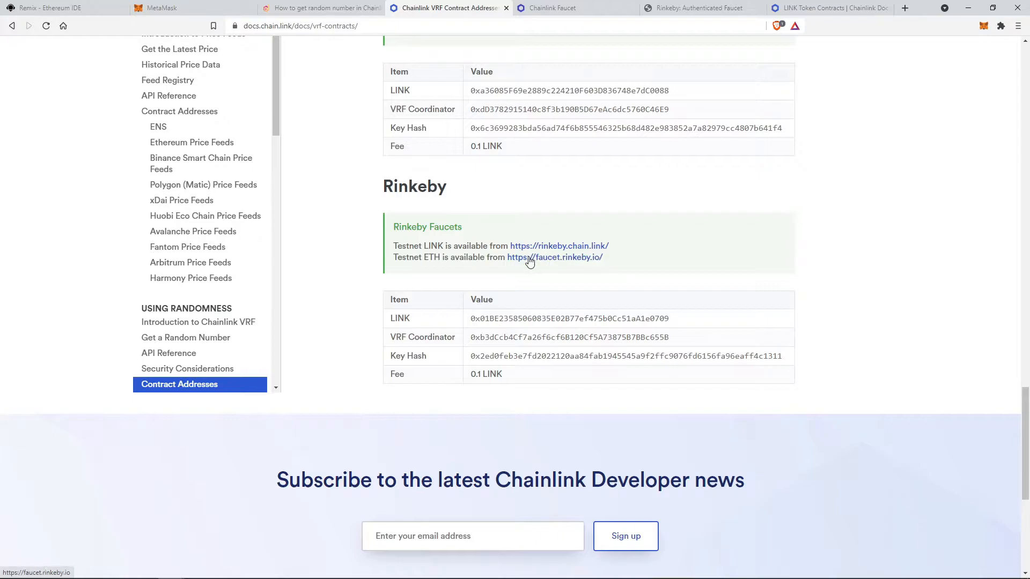
mouse_move(550, 283)
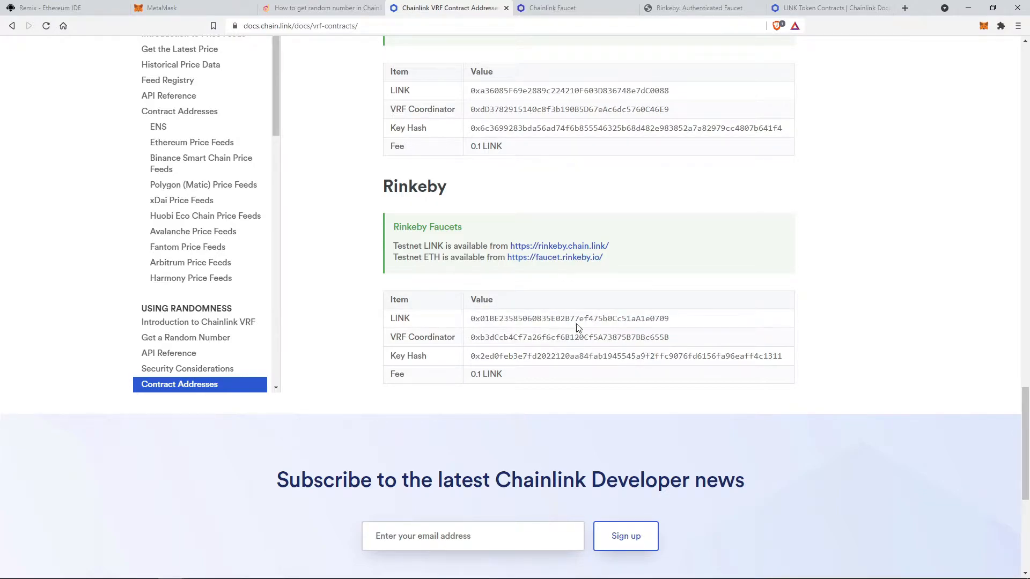
click(59, 8)
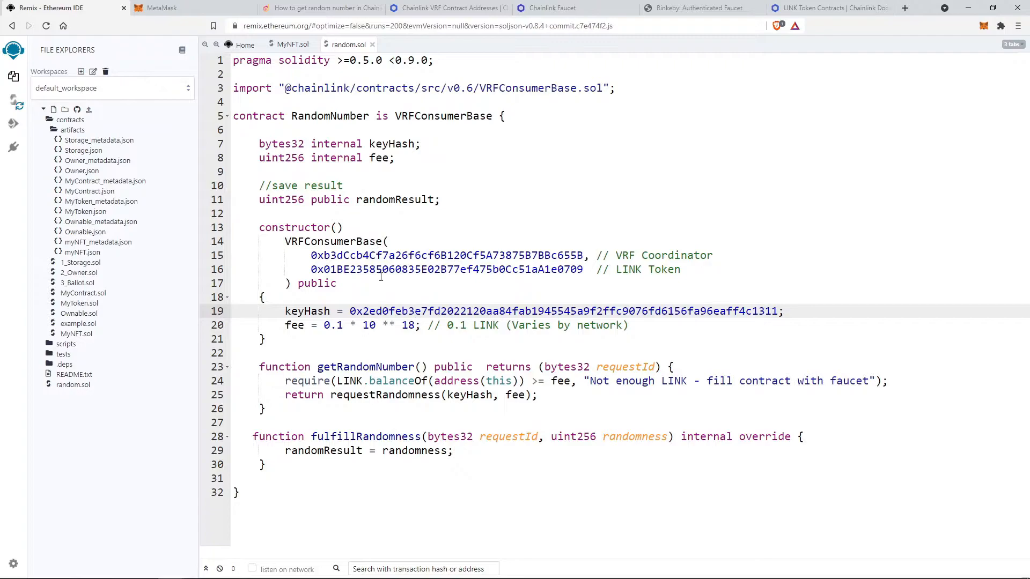
click(449, 8)
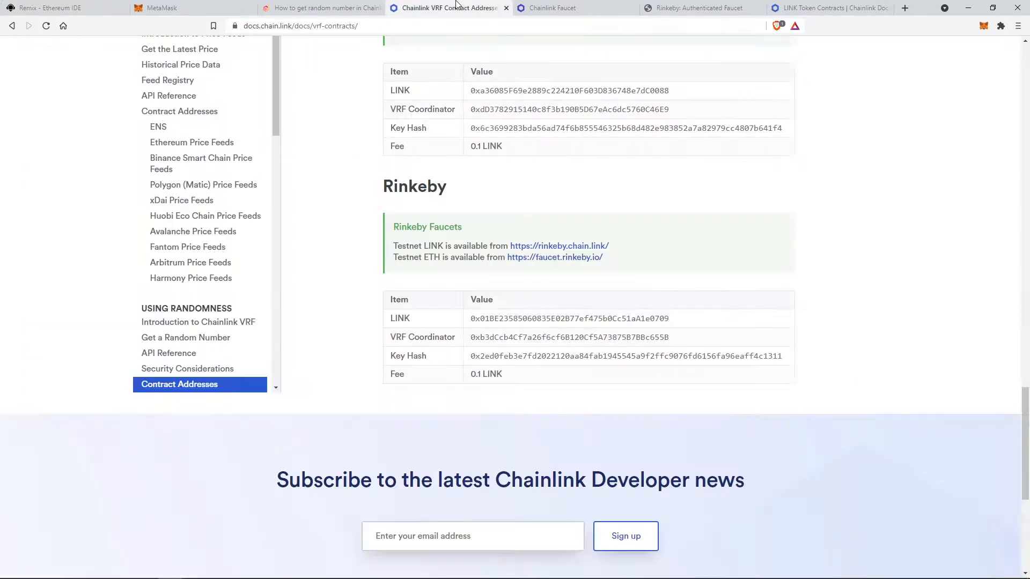
Visit the Chainlink and Rinkeby ether faucets and the LINK Token Contracts page, then bring up MetaMask.
click(576, 8)
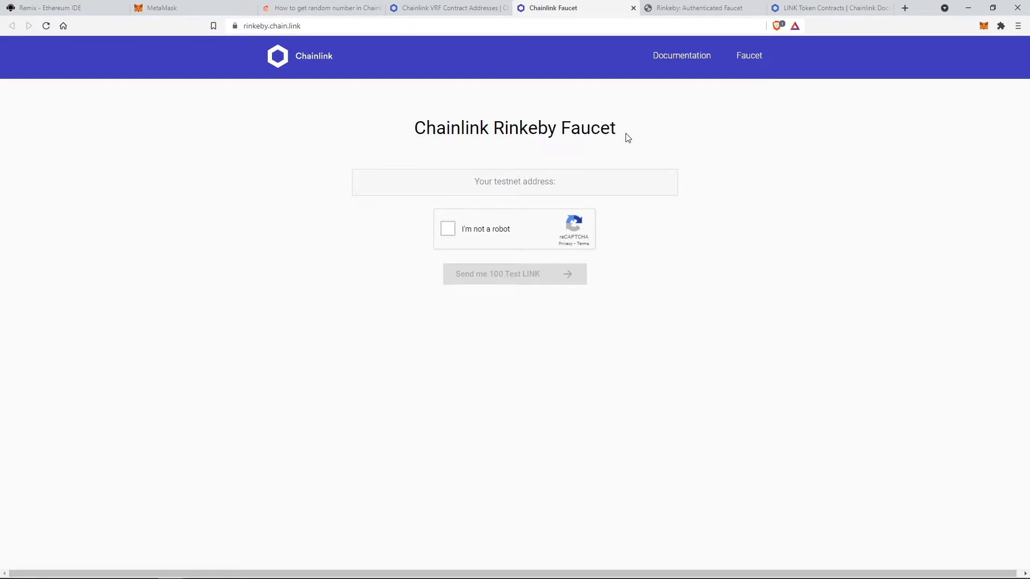
click(699, 8)
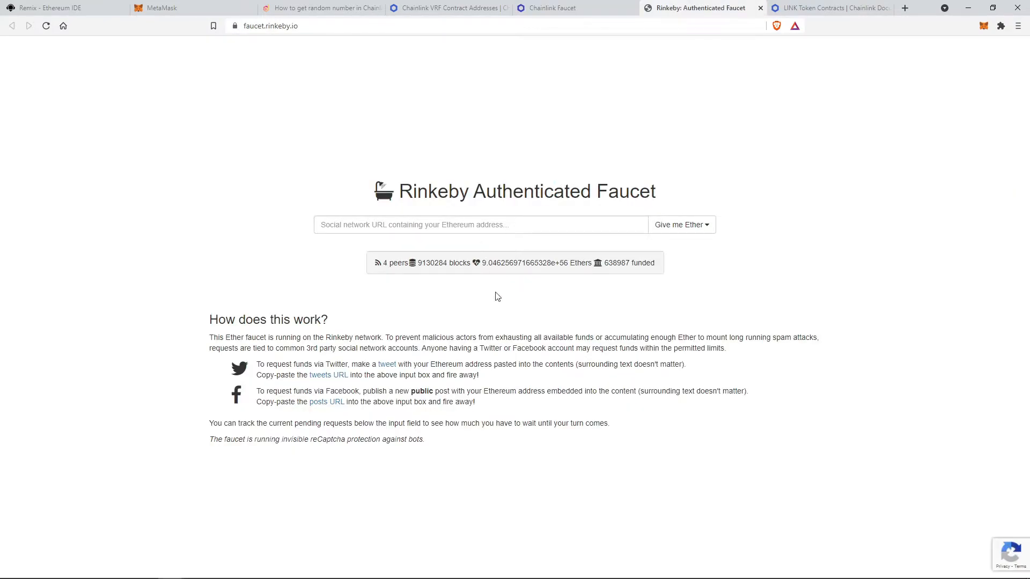
click(830, 8)
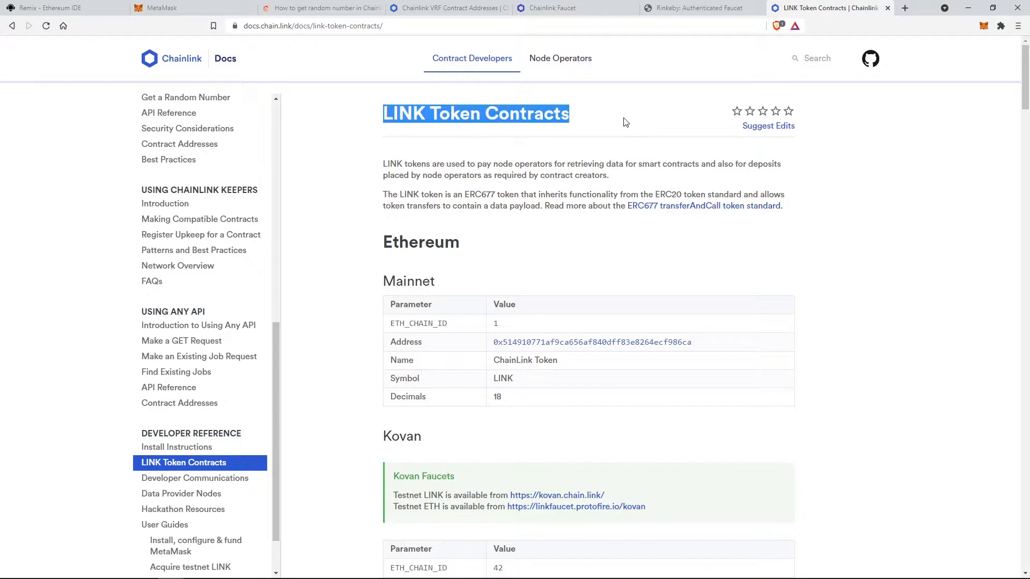
click(161, 8)
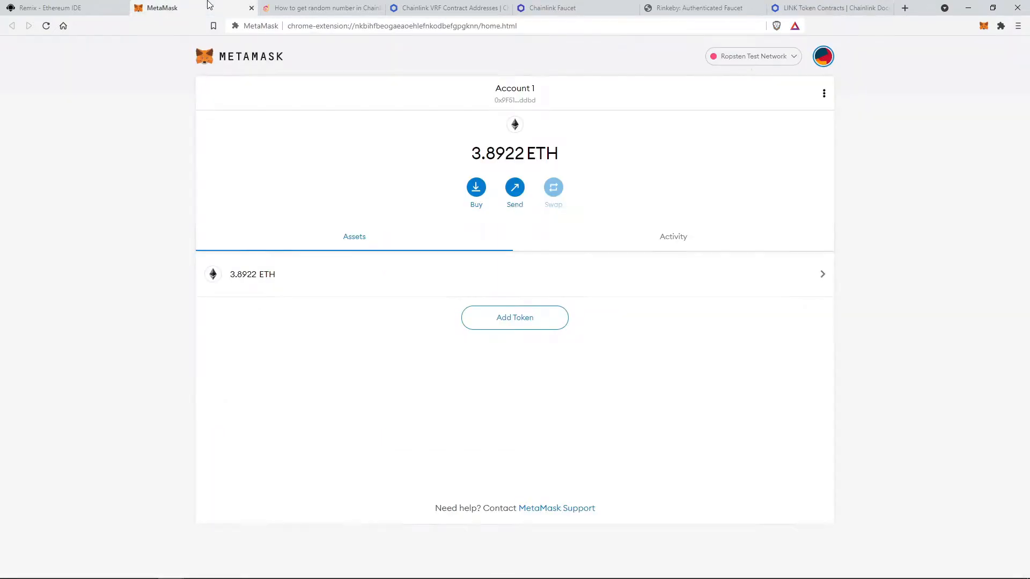
Switch MetaMask from Ropsten to Rinkeby Test Network, showing 9.4358 ETH, and begin adding a token.
click(753, 56)
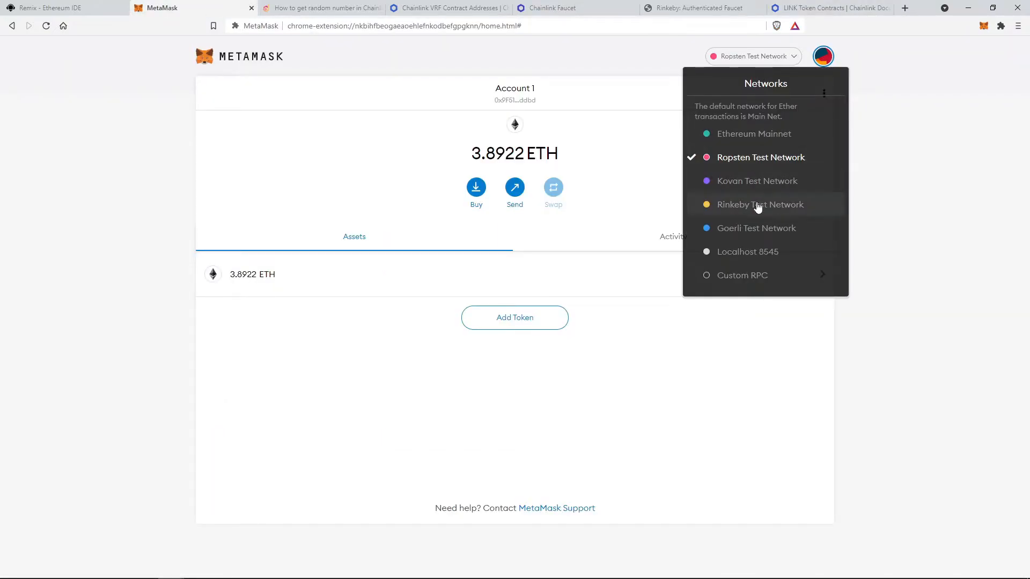
click(760, 205)
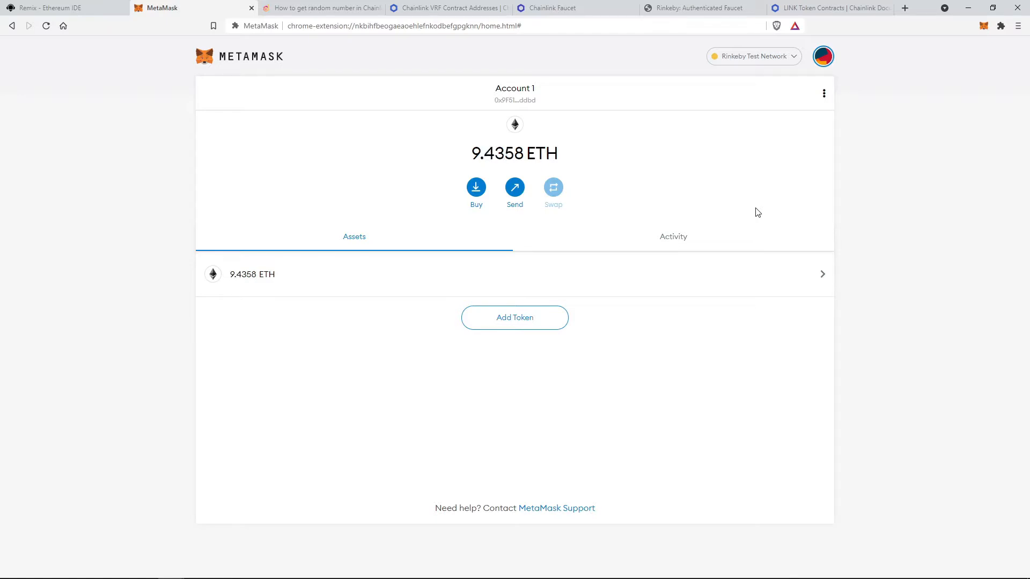
mouse_move(503, 331)
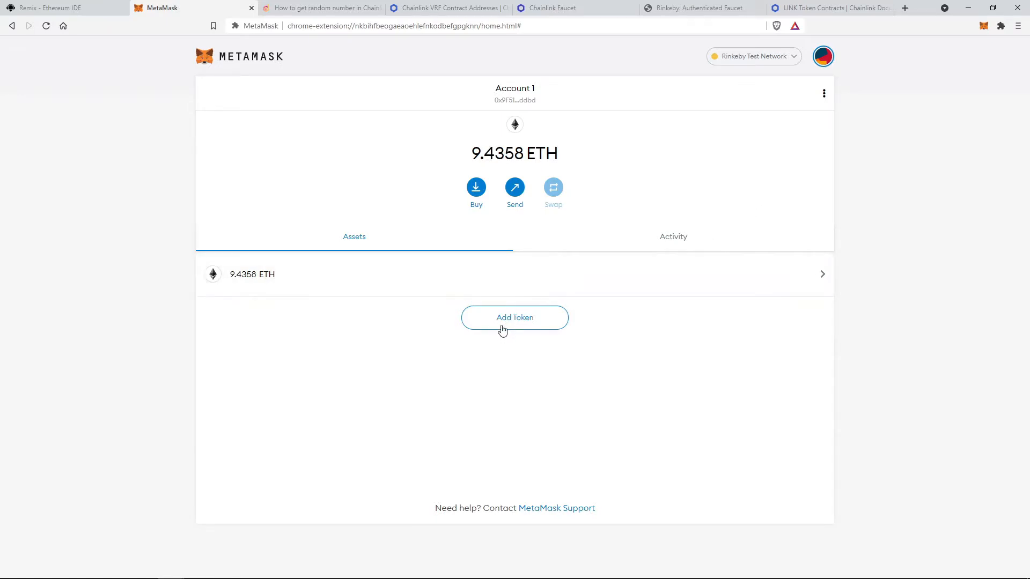
click(831, 8)
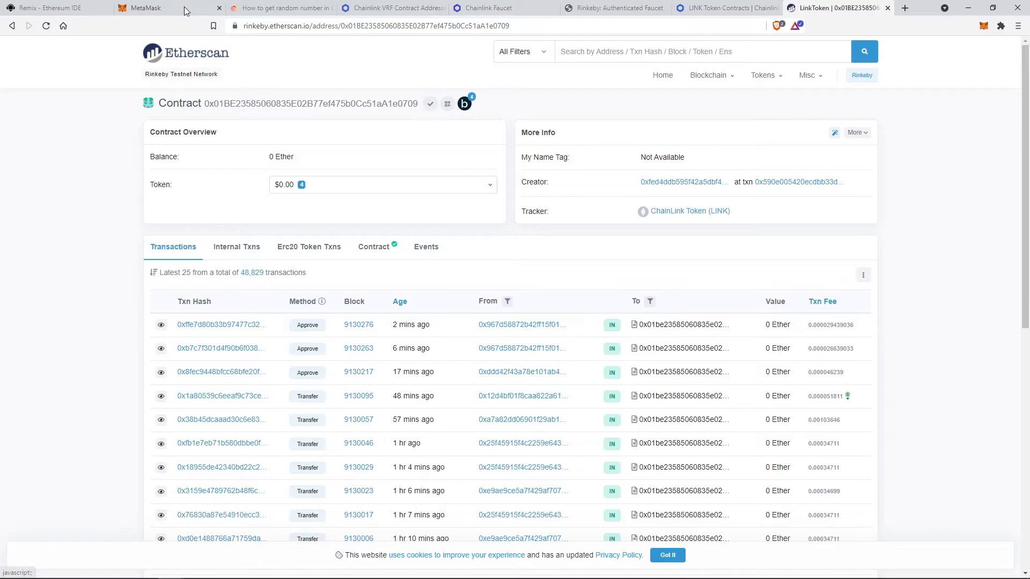
Add the Rinkeby LINK token so Account 1 shows 94.4 LINK, then return to Remix.
click(152, 8)
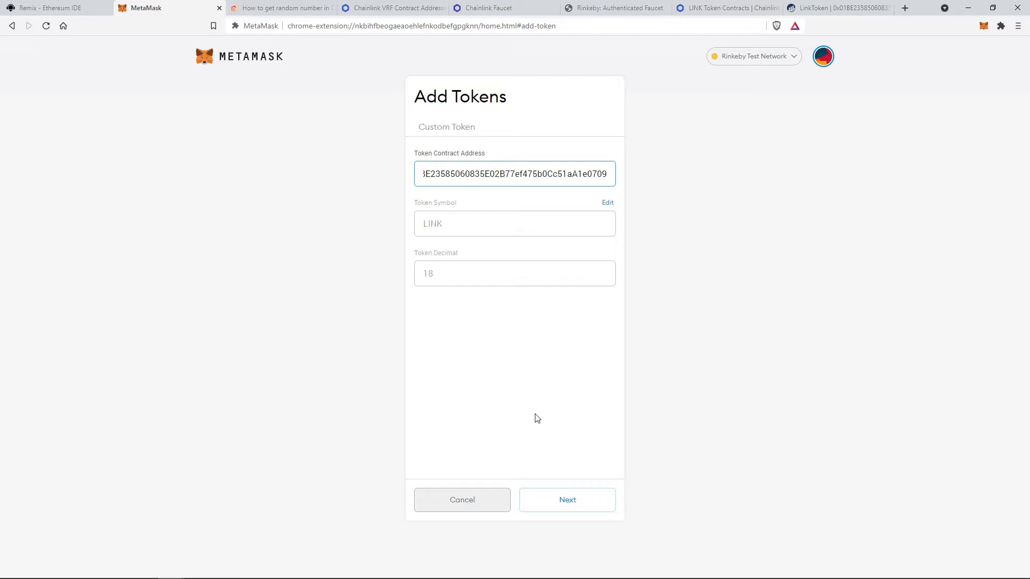
click(566, 500)
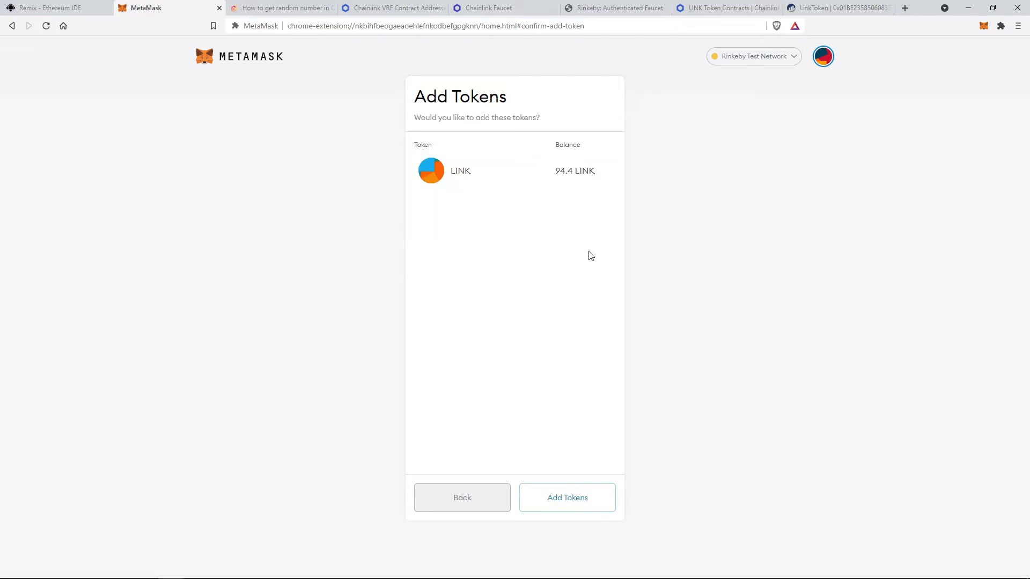
click(567, 497)
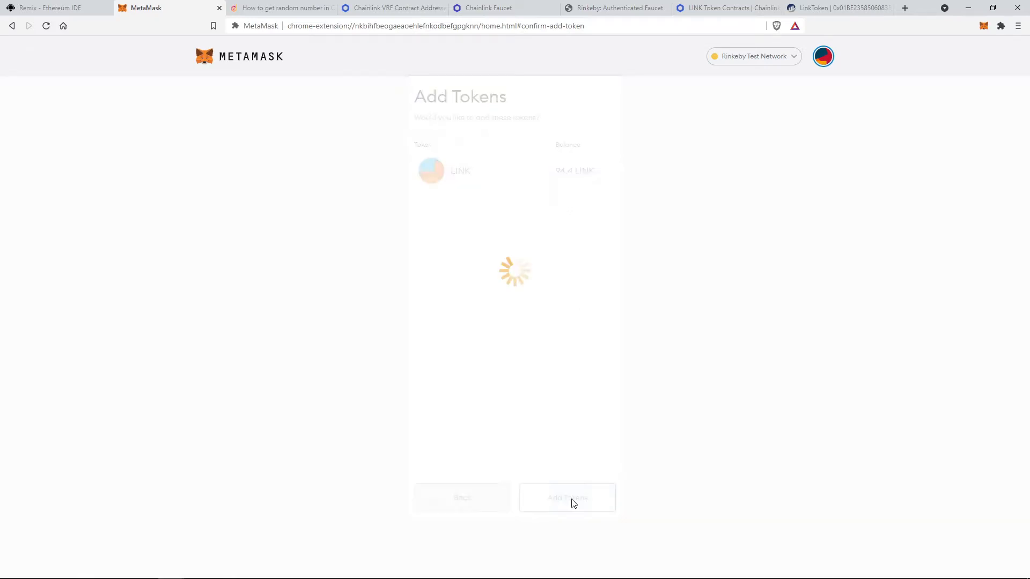
click(566, 497)
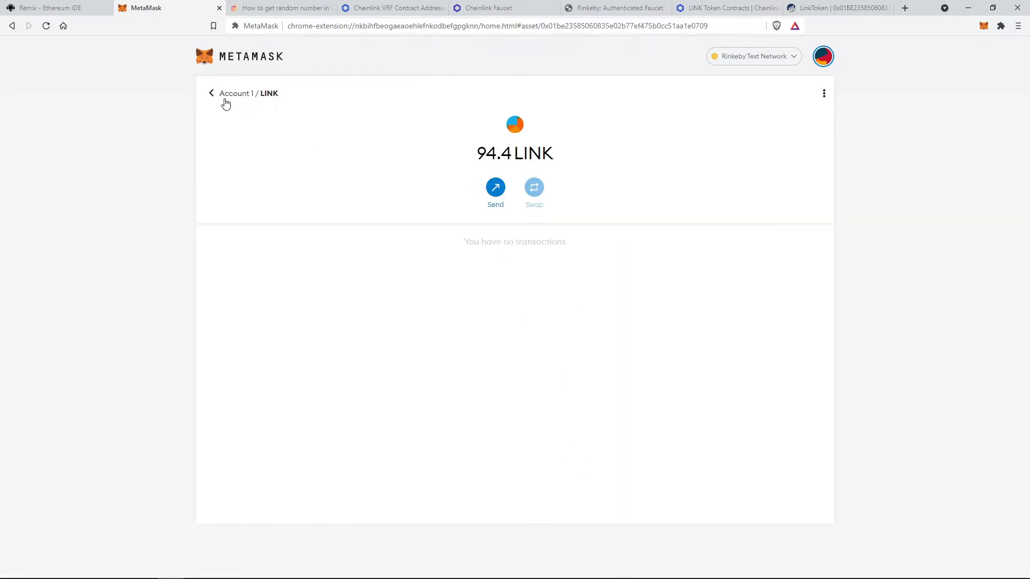
click(210, 93)
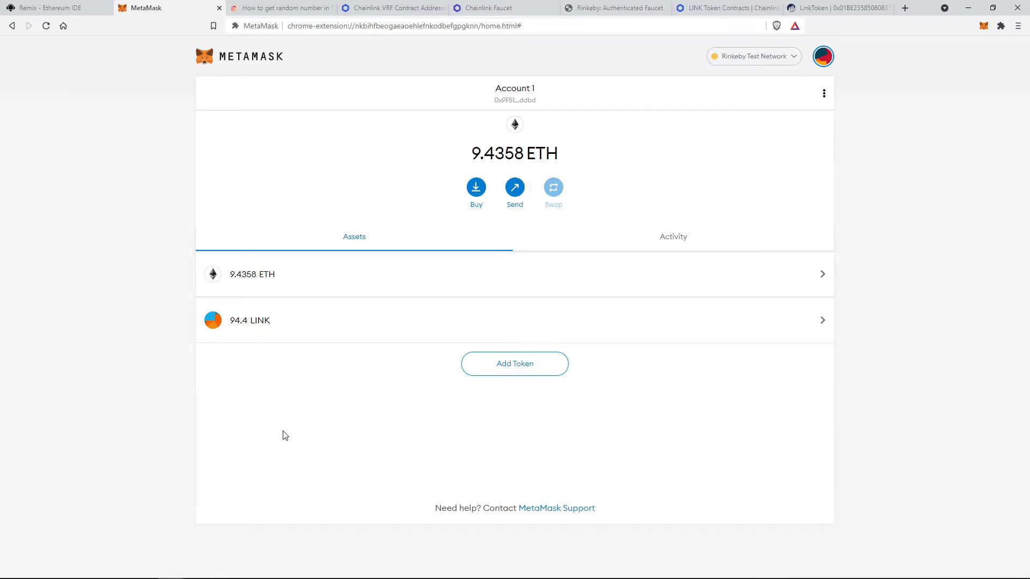
mouse_move(457, 139)
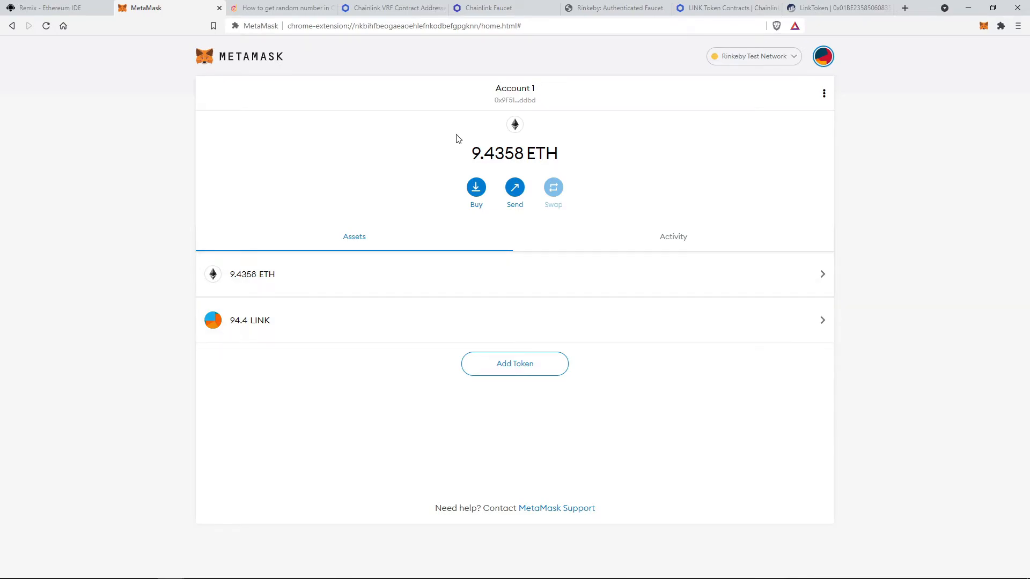
click(52, 8)
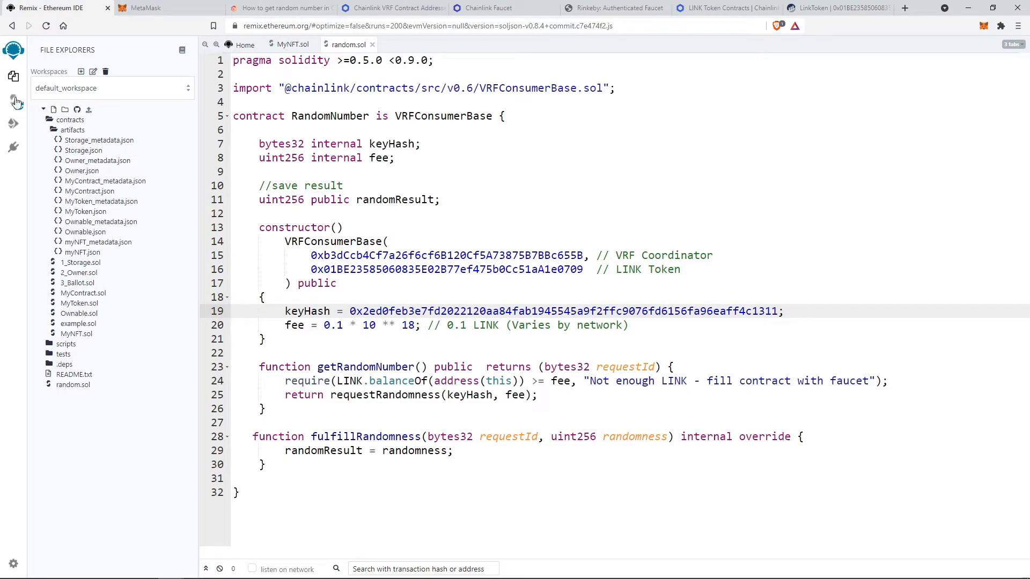
Compile random.sol with Solidity 0.6.6 in the Solidity Compiler panel.
click(13, 100)
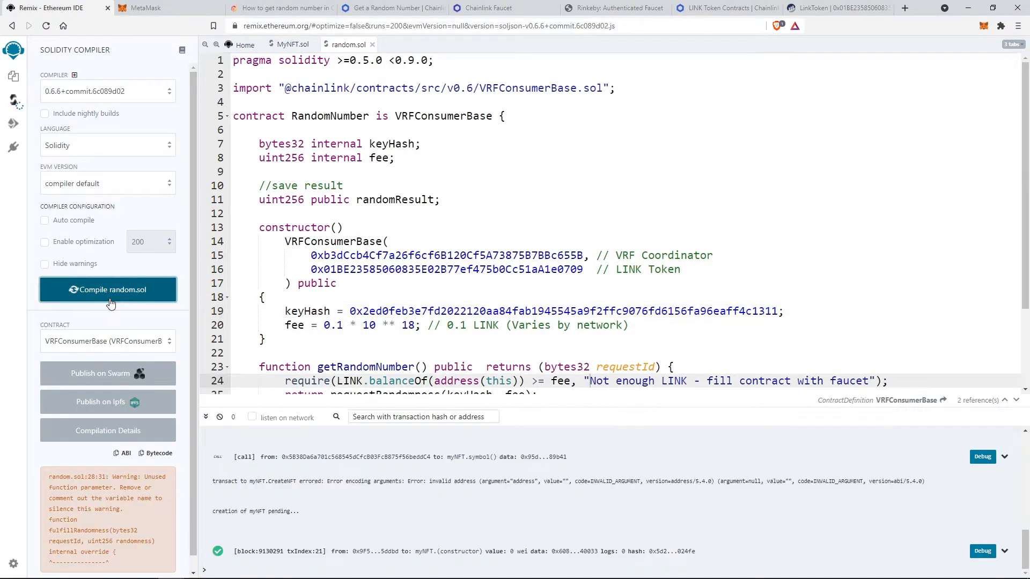
click(13, 123)
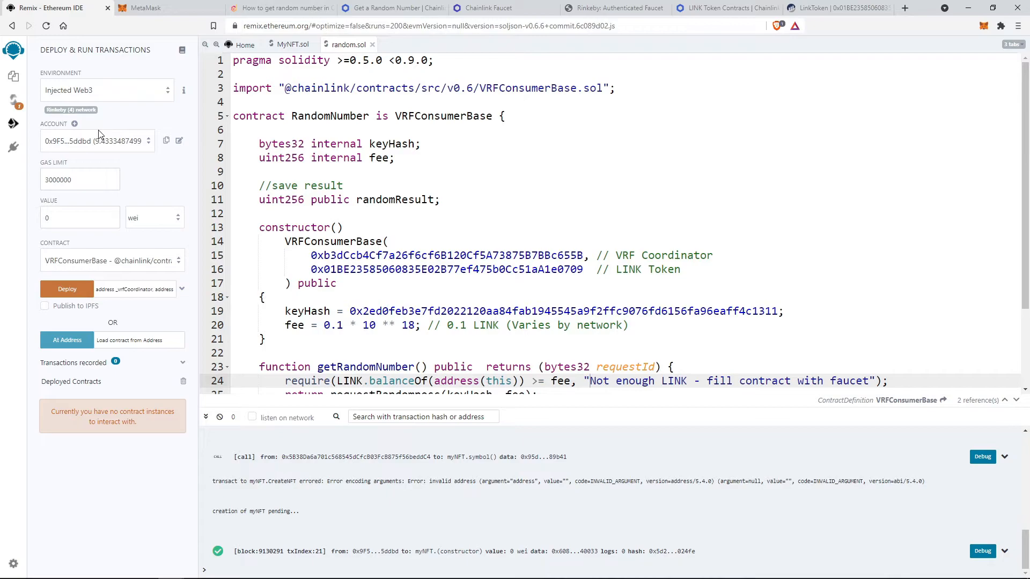
mouse_move(69, 113)
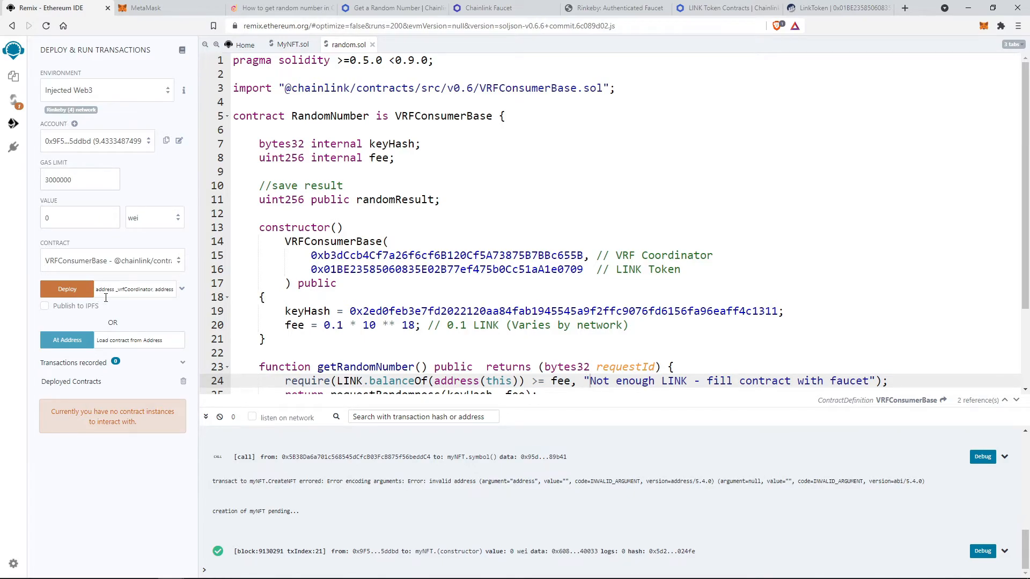
Deploy RandomNumber to Rinkeby via Injected Web3 and copy the deployed contract's address.
click(181, 289)
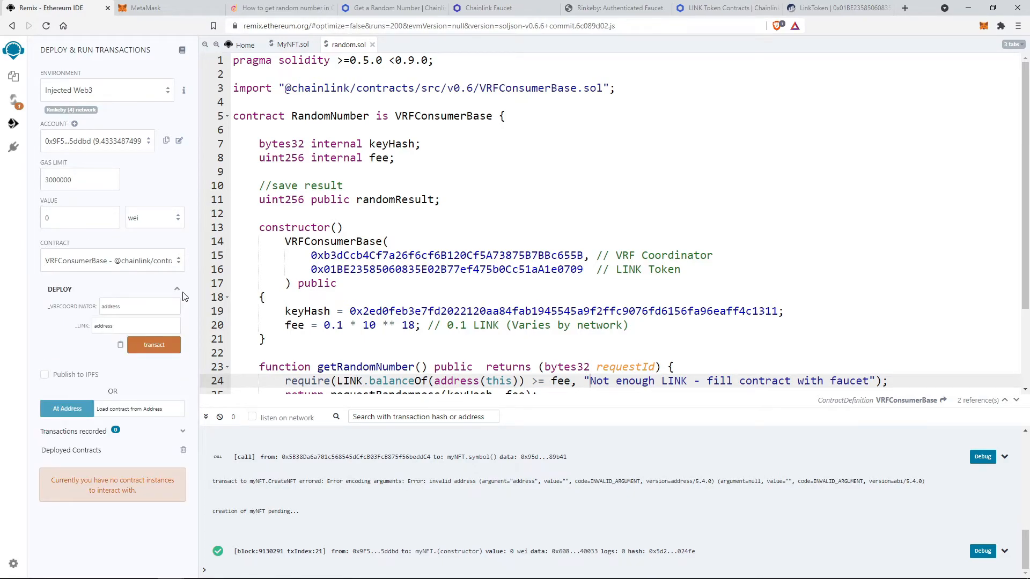
click(112, 260)
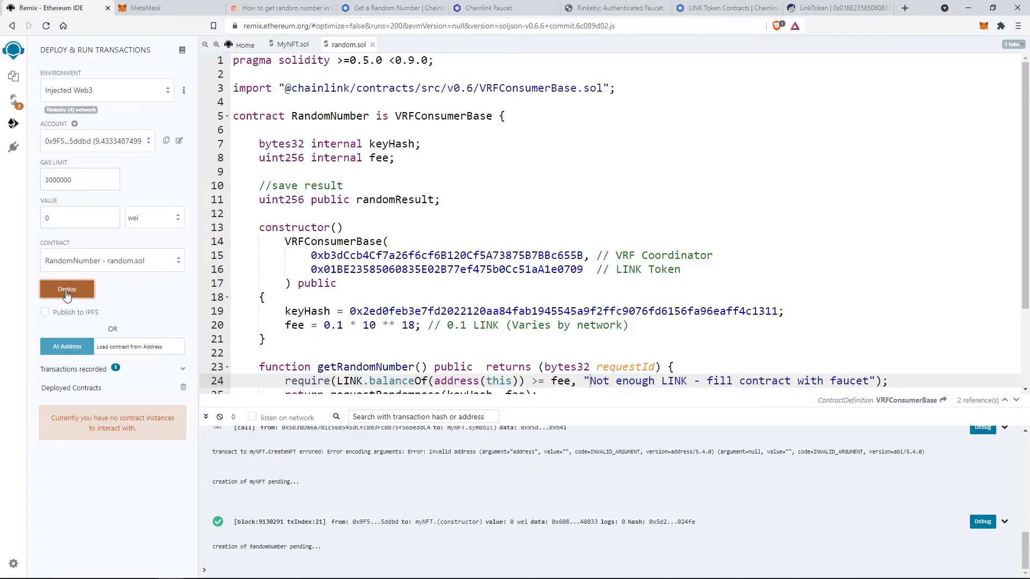
click(67, 289)
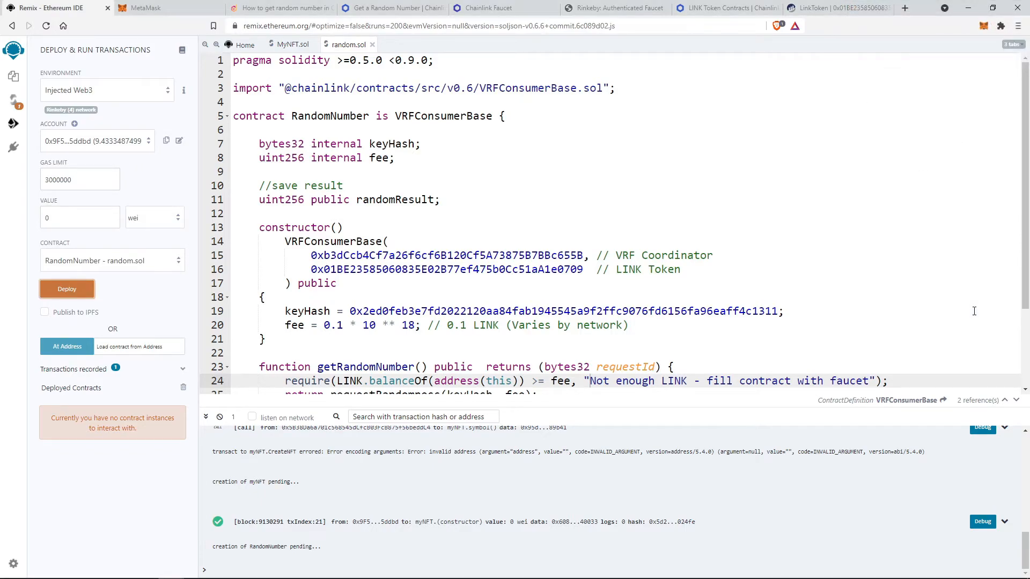
mouse_move(480, 335)
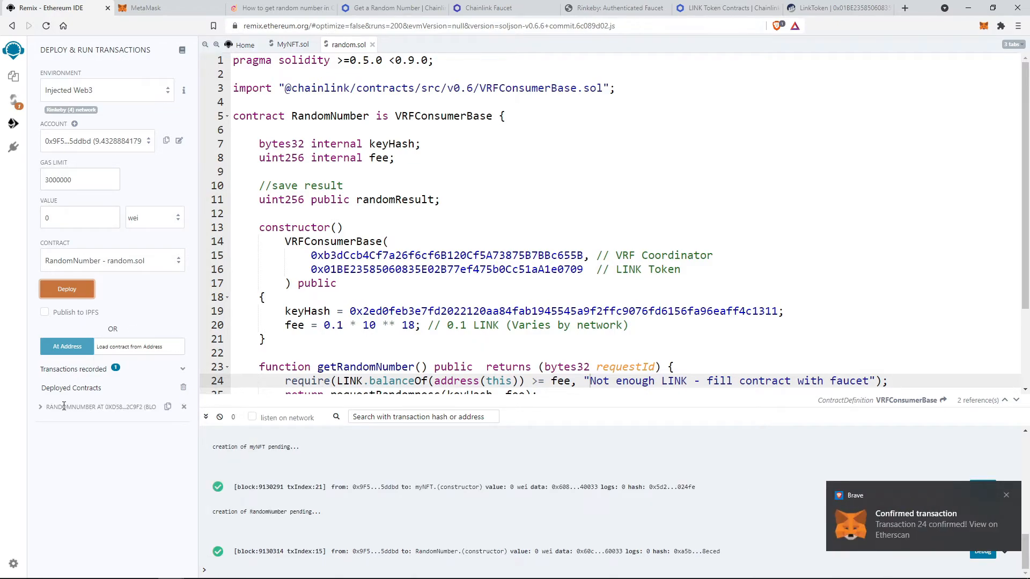
click(40, 406)
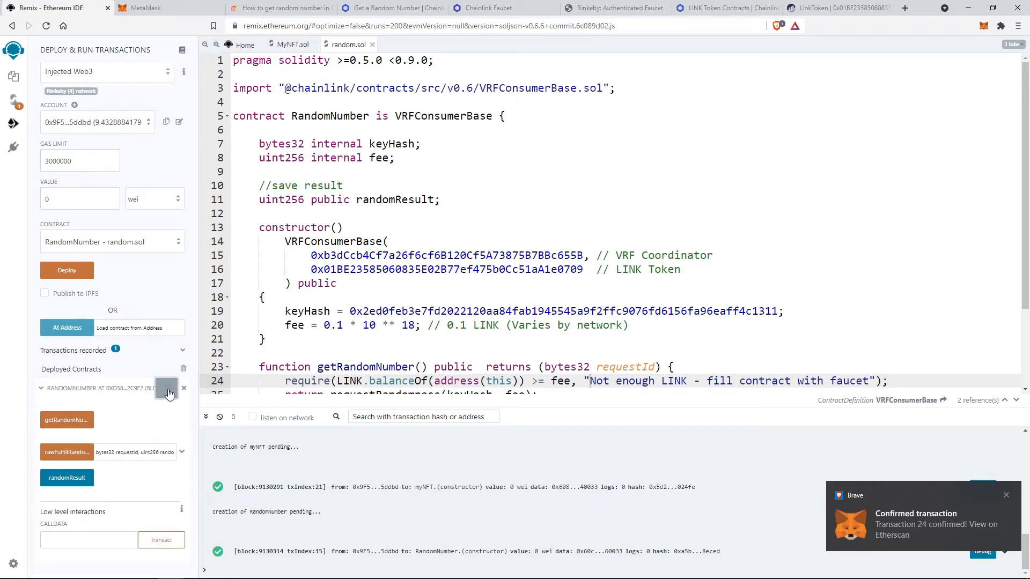
click(167, 7)
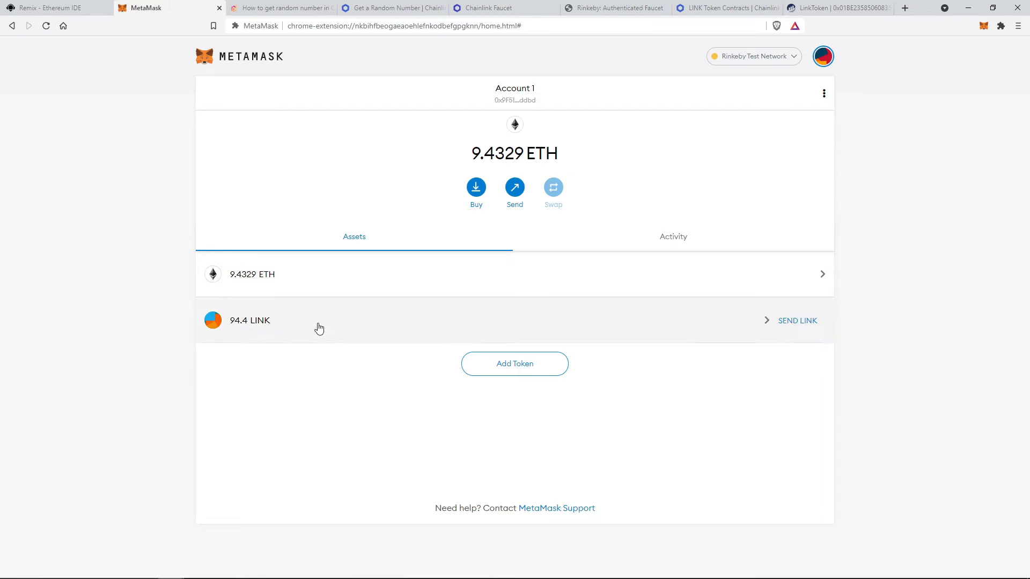
Send 0.4 LINK from MetaMask to contract address 0xd582...C9f2 and return to Remix.
click(514, 188)
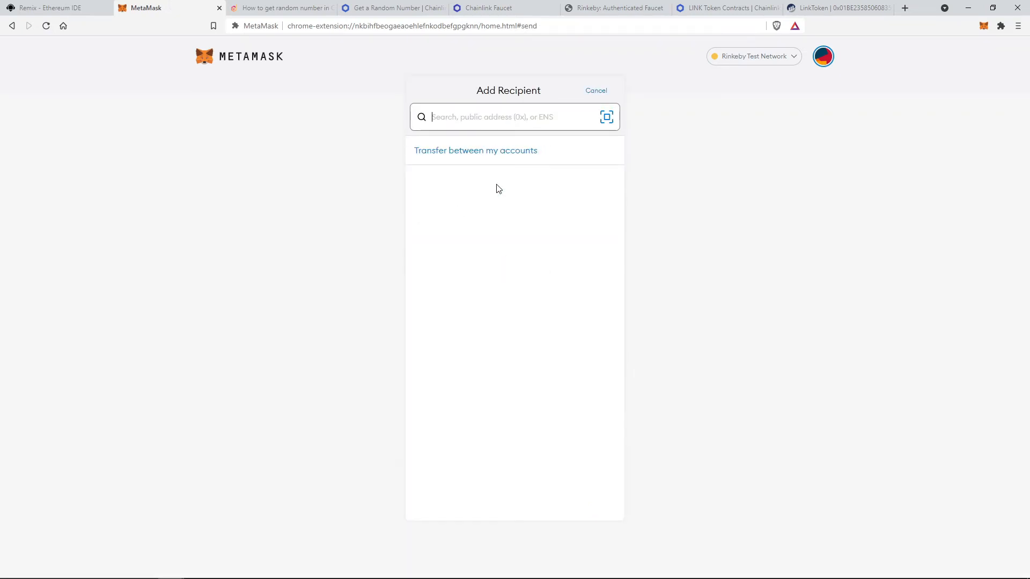
text(0xd582...C9f2)
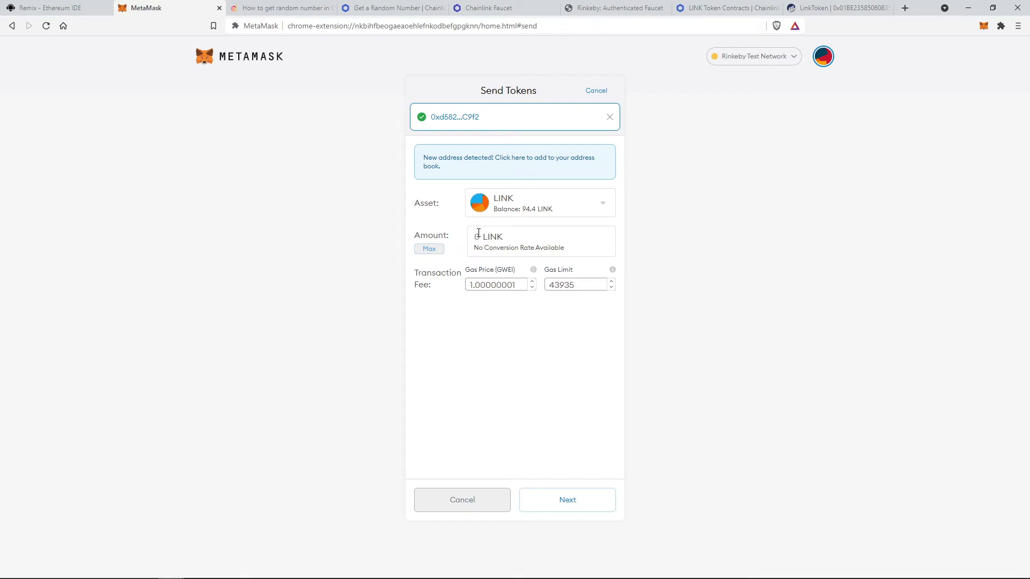
text(0.4)
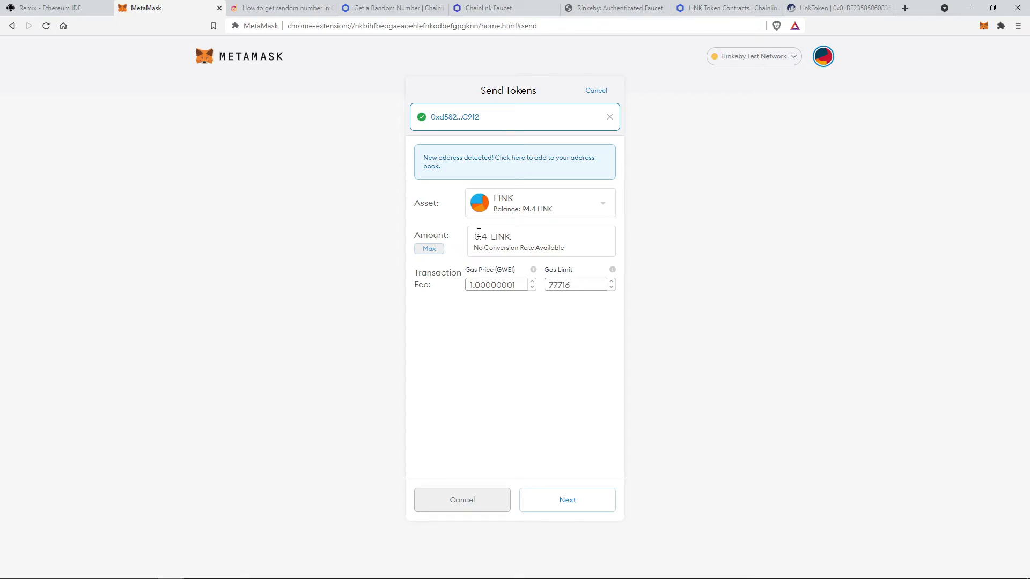
click(567, 500)
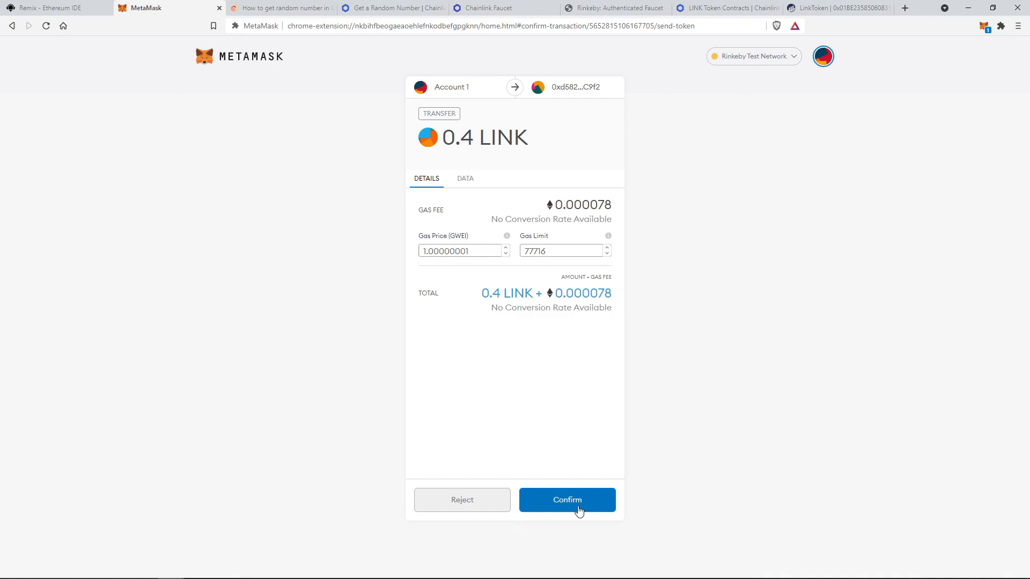
click(567, 500)
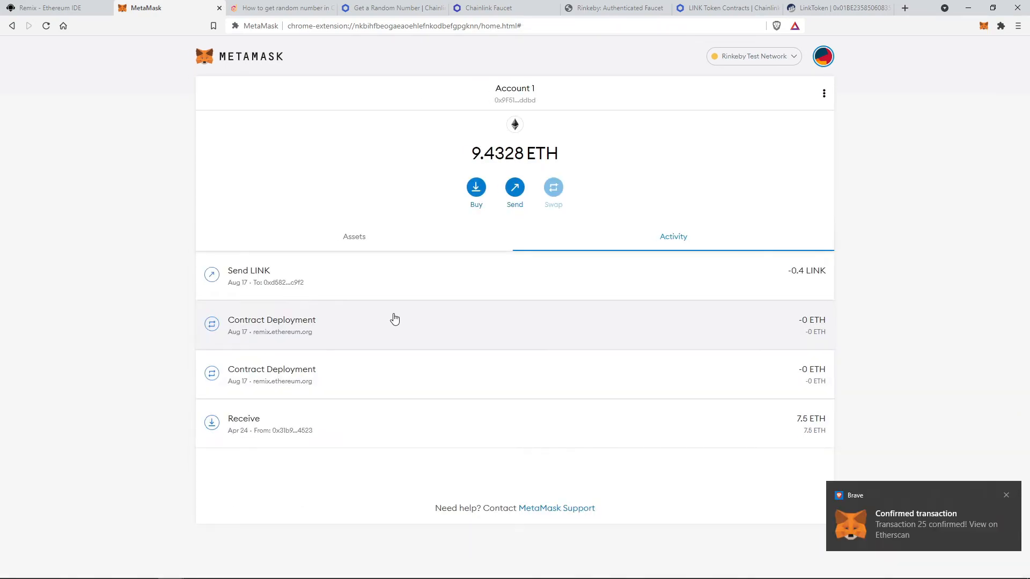
click(50, 8)
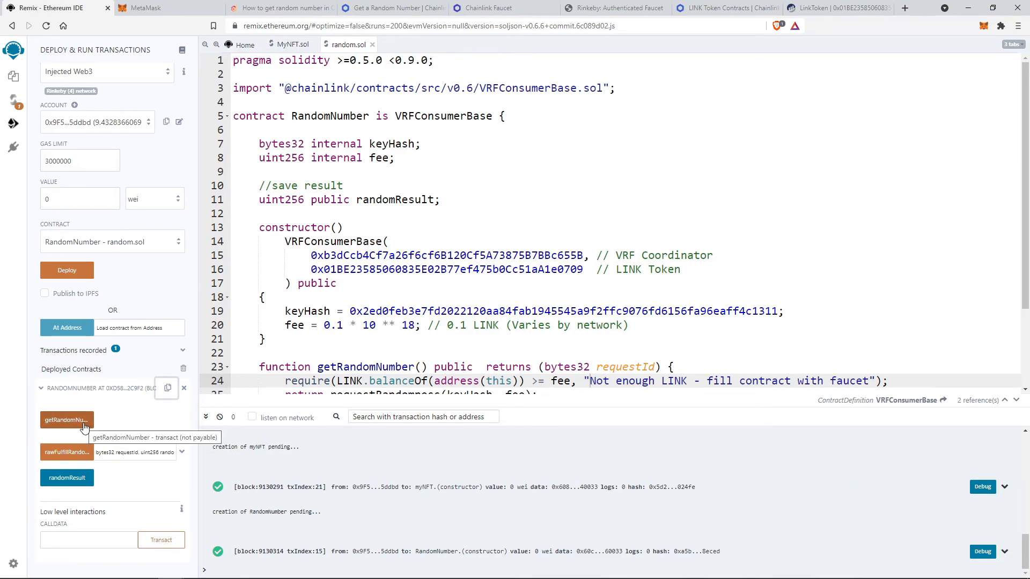
Call getRandomNumber, approve it in MetaMask, and read the large randomResult uint256 value.
click(66, 419)
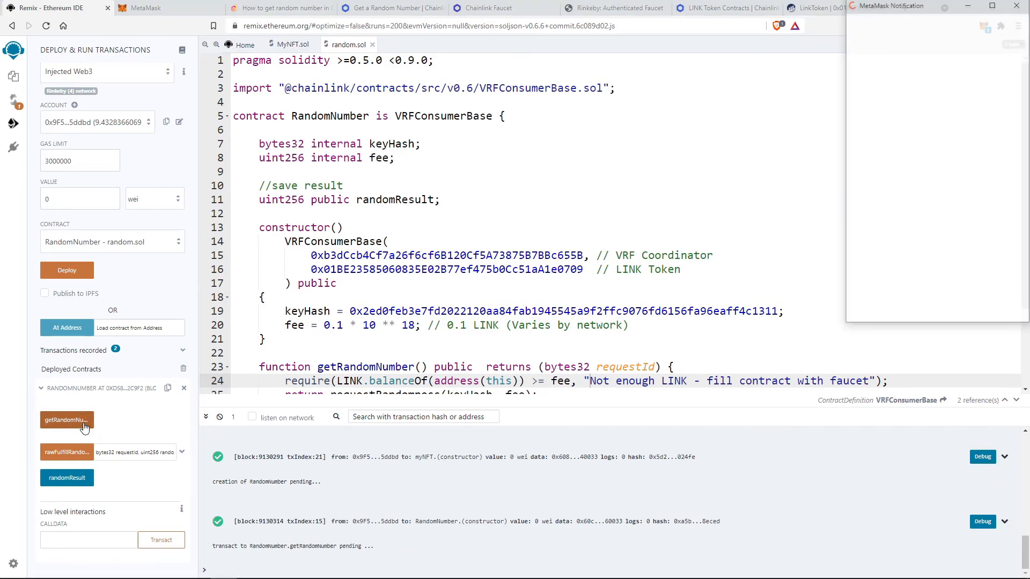
click(66, 420)
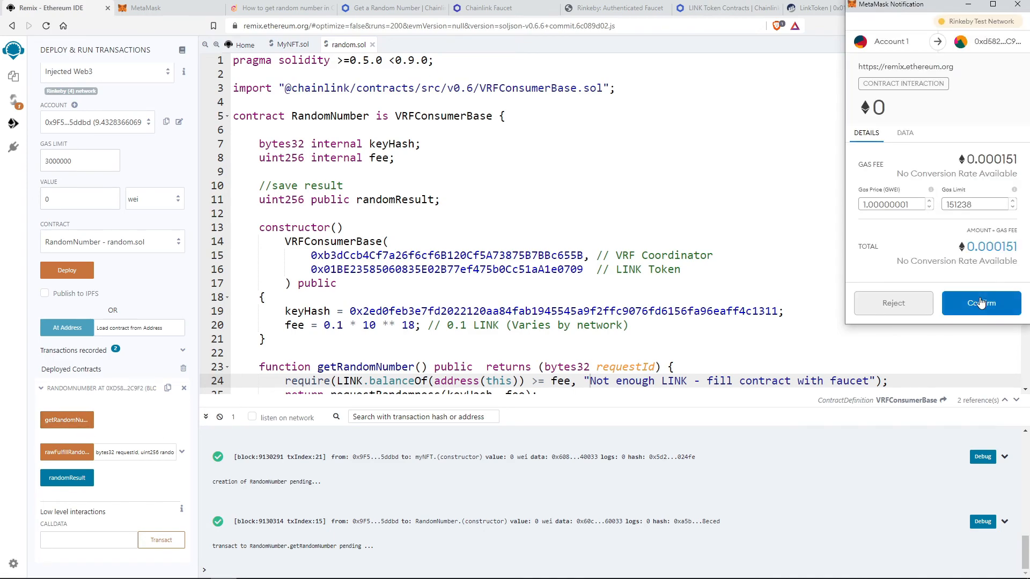
click(980, 302)
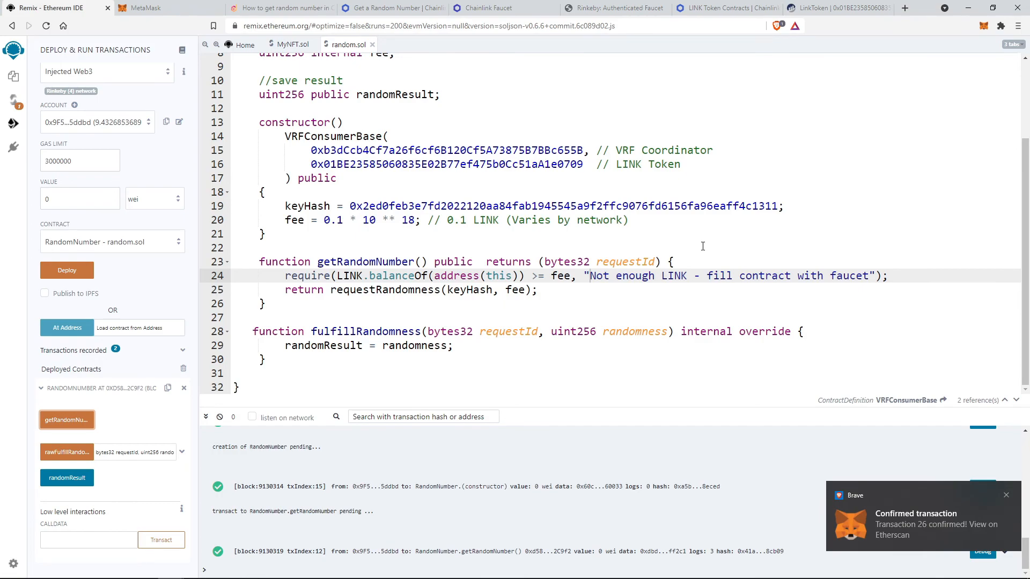
click(67, 477)
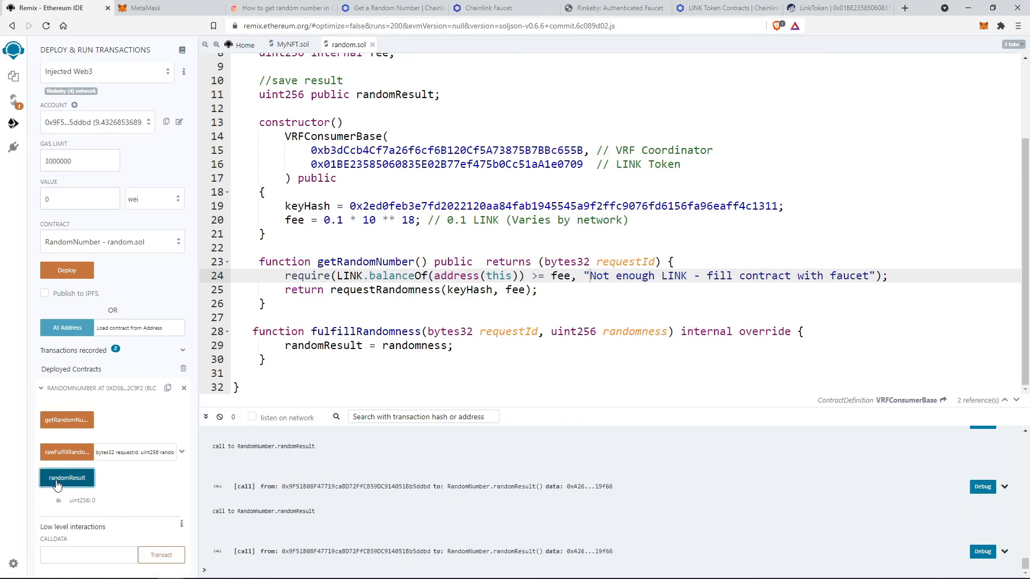
click(65, 477)
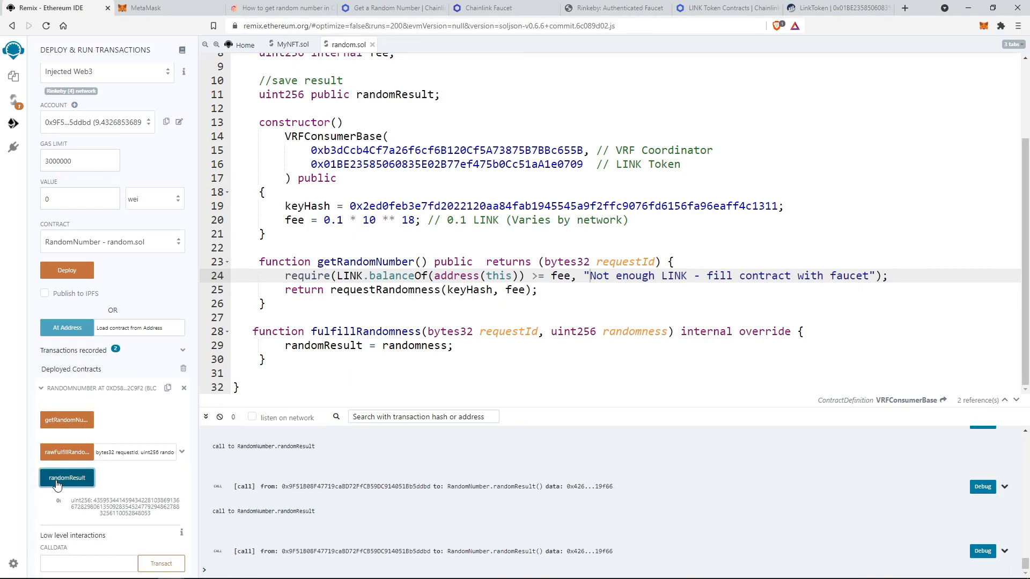